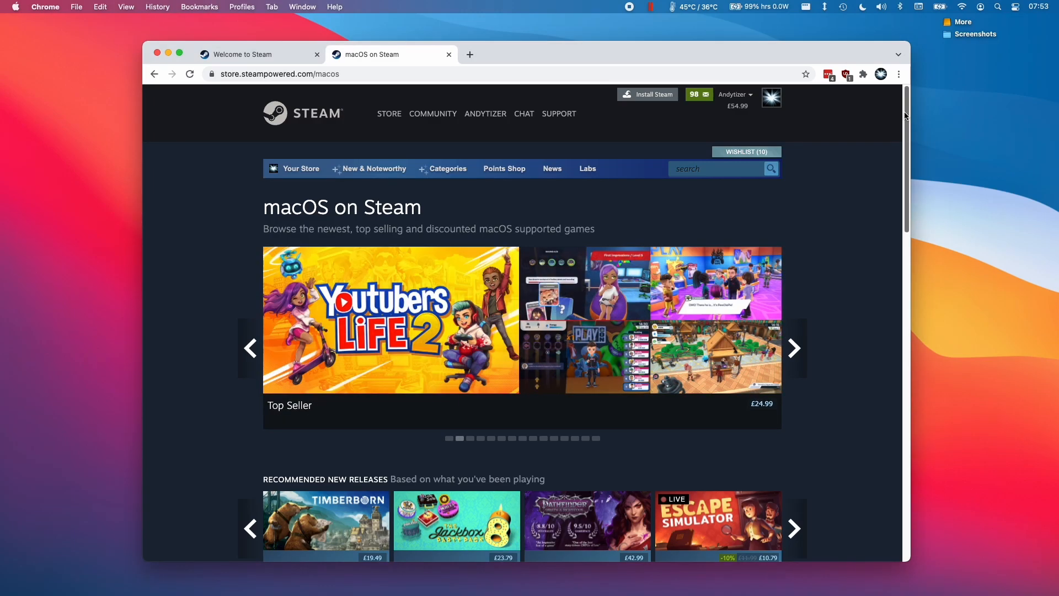
# Step: Browse the macOS on Steam page's Top Sellers, led by Football Manager 2022, then return to the store home
pyautogui.scroll(-3)
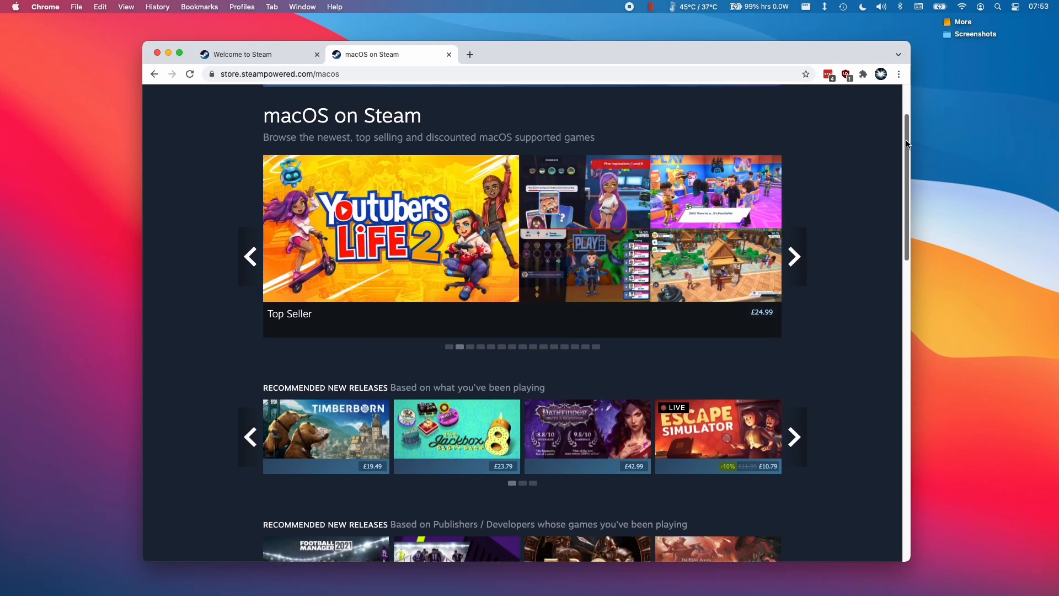
pyautogui.scroll(-3)
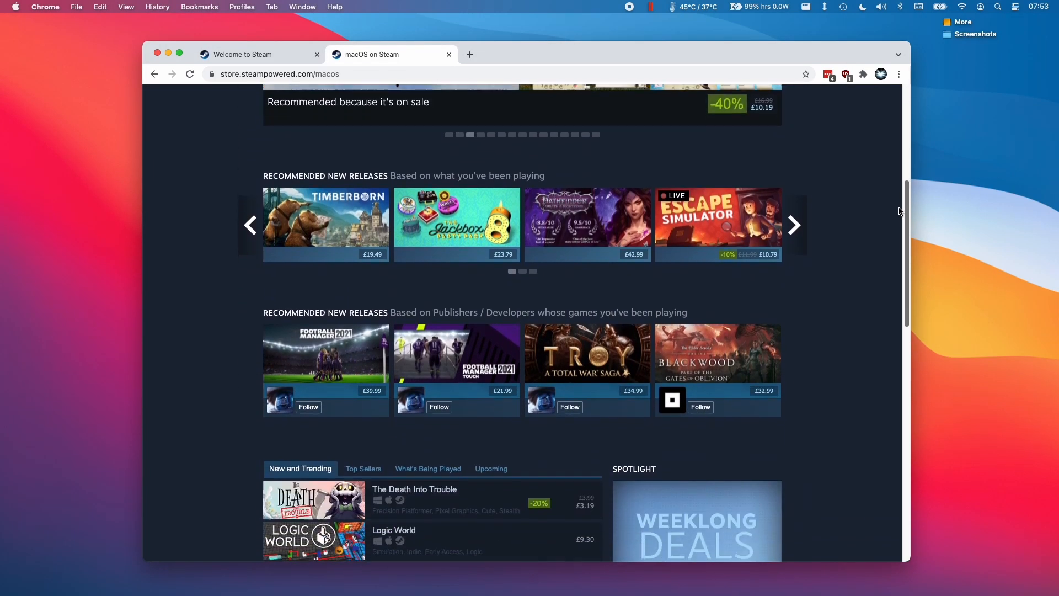
pyautogui.scroll(-3)
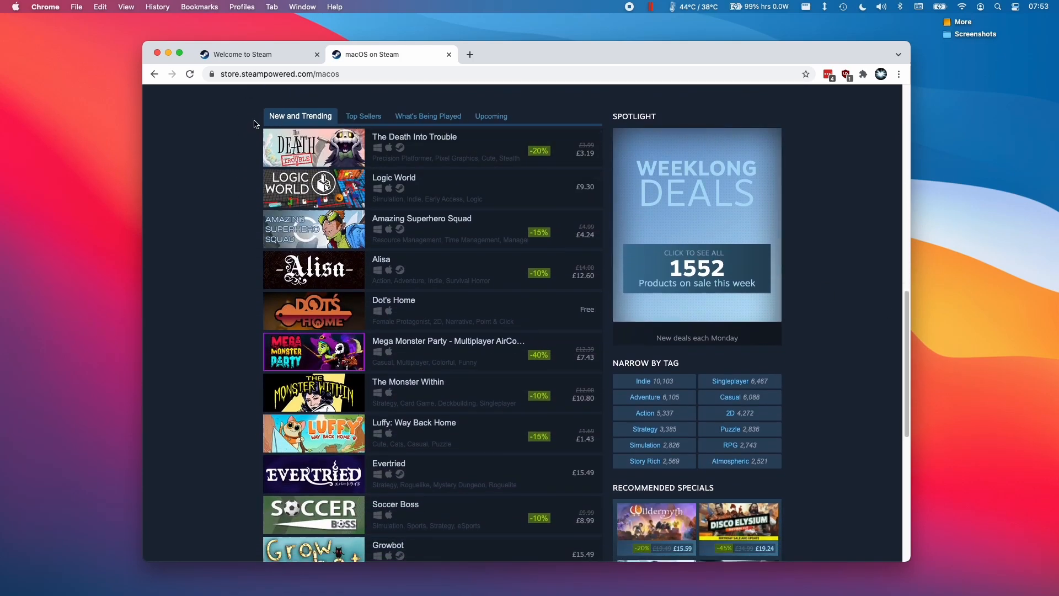
pyautogui.click(363, 115)
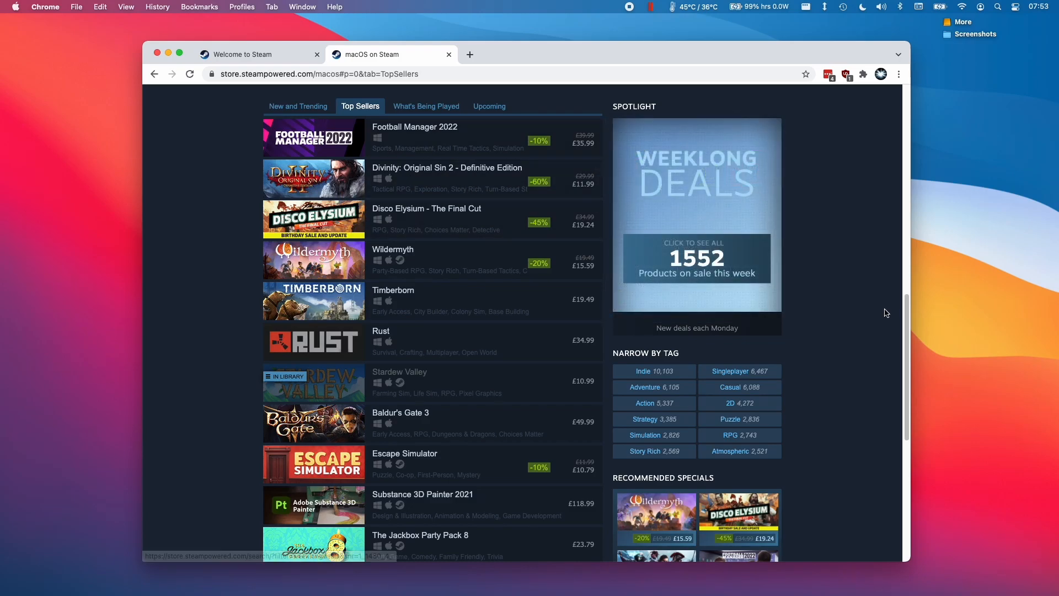
pyautogui.click(257, 54)
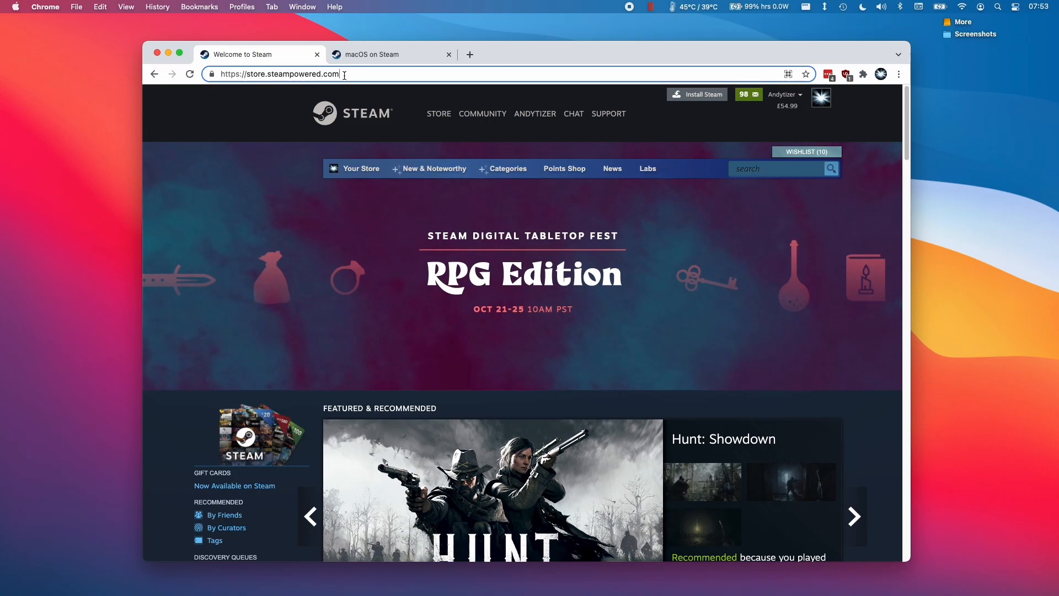
# Step: Download the Mac installer steam.dmg from the Steam About page and open the disk image
pyautogui.click(273, 74)
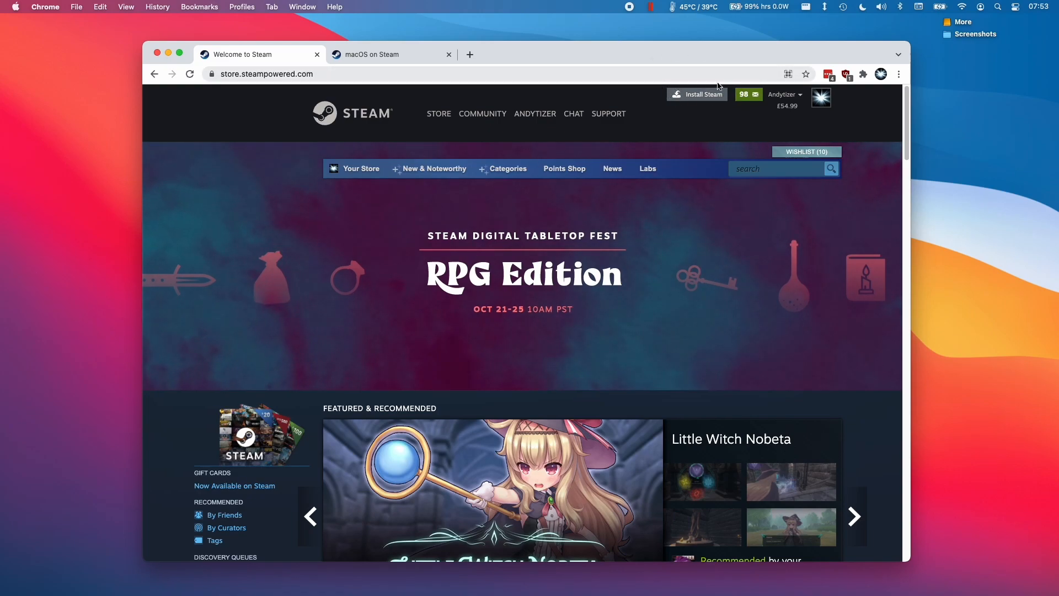
pyautogui.click(353, 113)
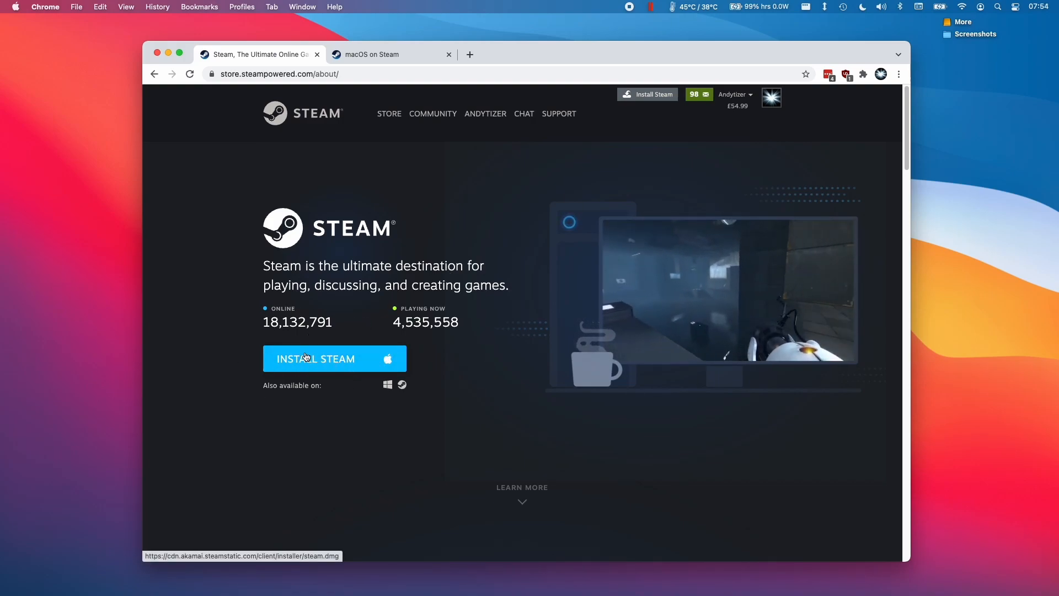
pyautogui.click(334, 359)
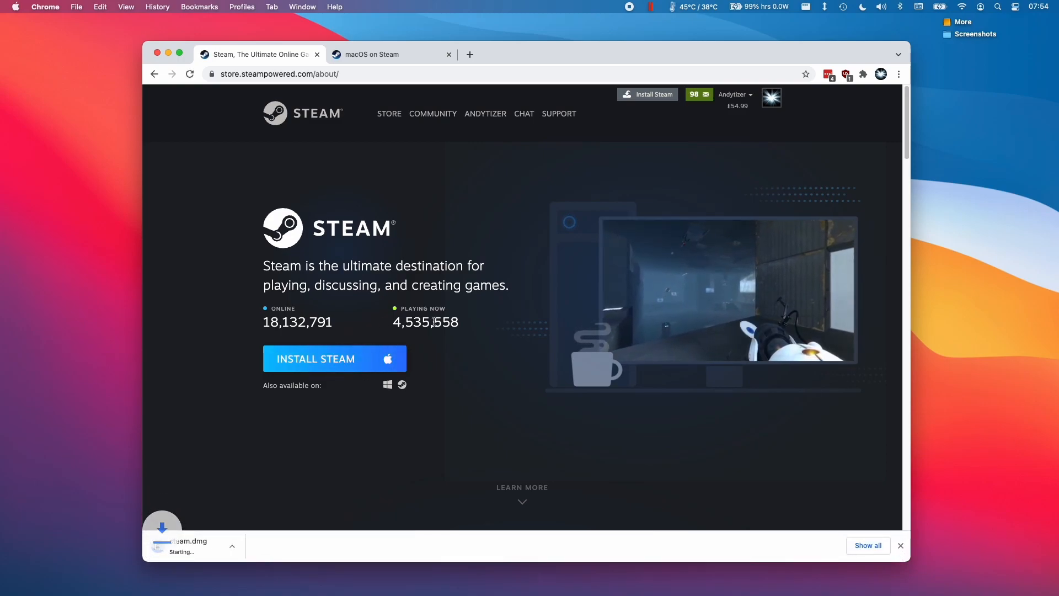
pyautogui.click(192, 545)
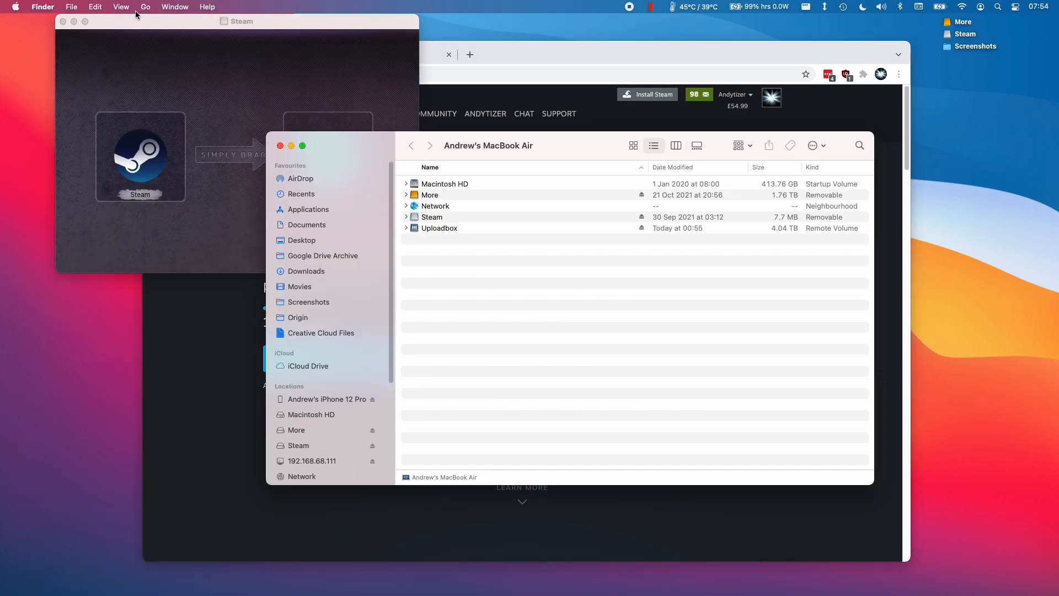
# Step: Copy Steam from the mounted disk image into Applications and open the Applications folder
pyautogui.click(146, 6)
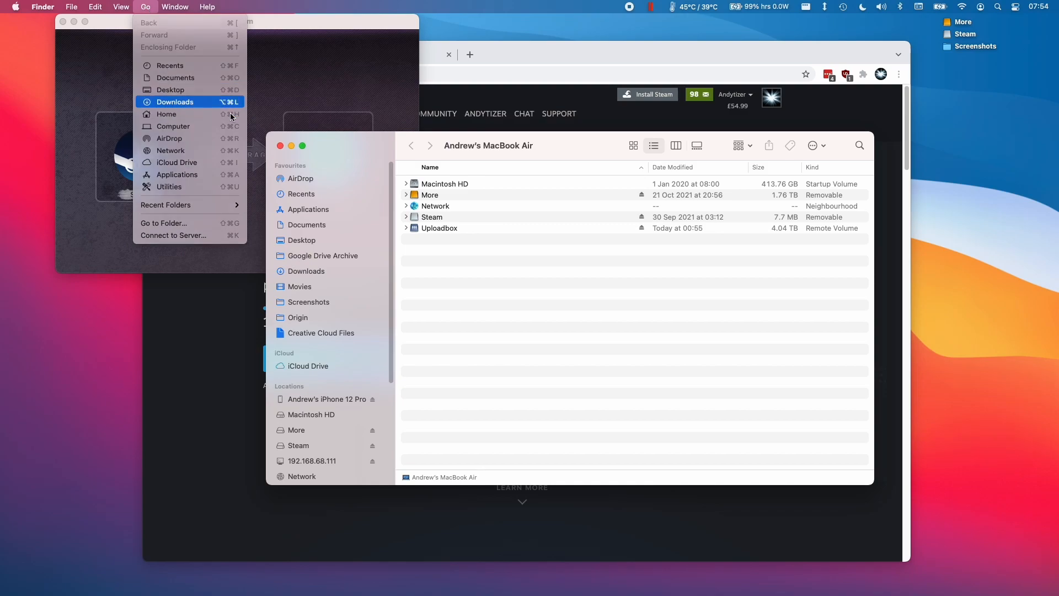
pyautogui.click(175, 102)
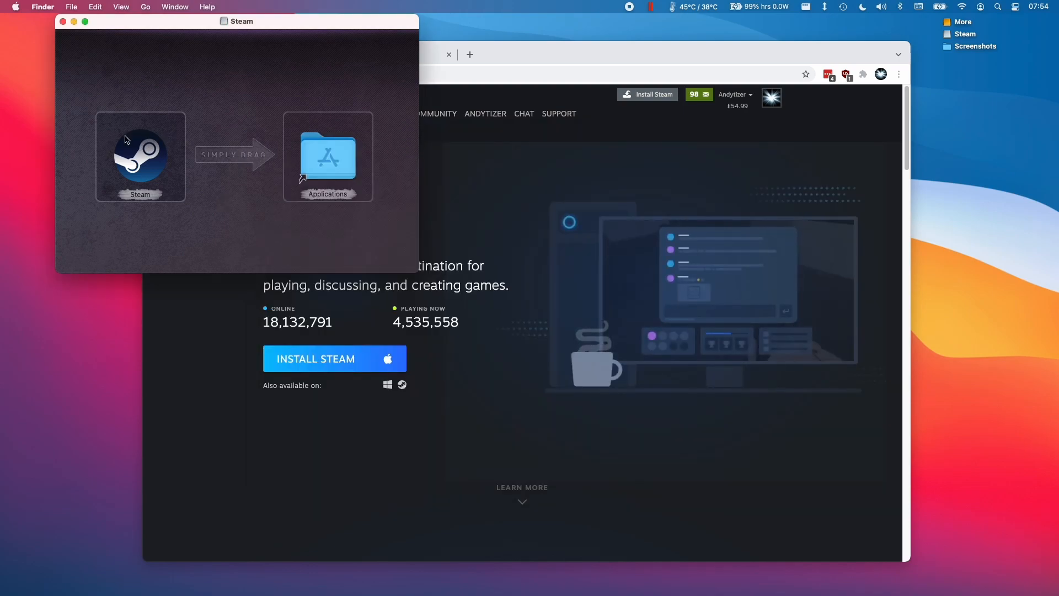
pyautogui.moveTo(140, 156); pyautogui.dragTo(287, 156)
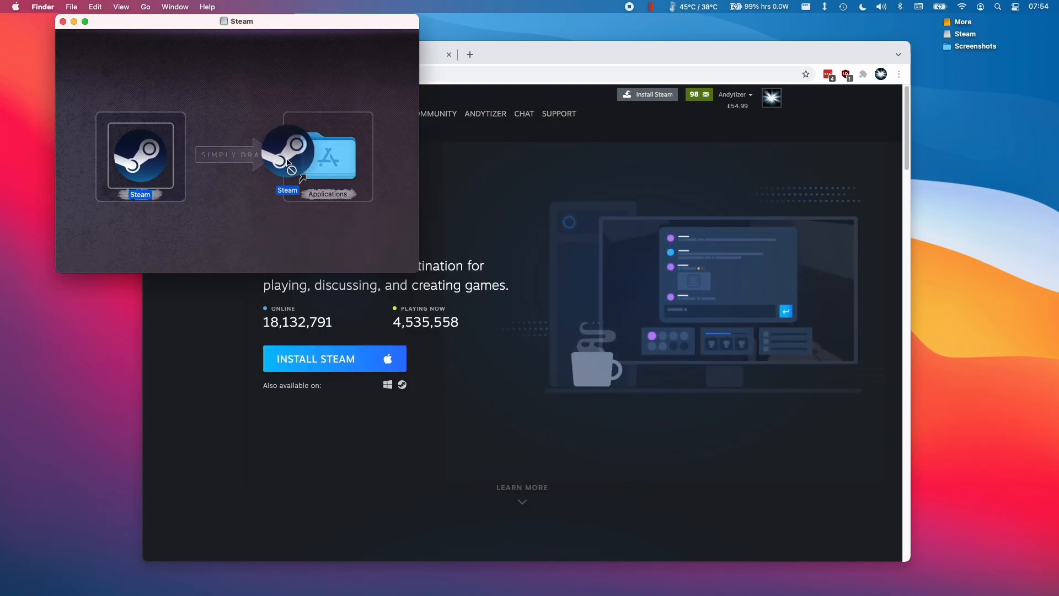
pyautogui.moveTo(290, 152); pyautogui.dragTo(140, 152)
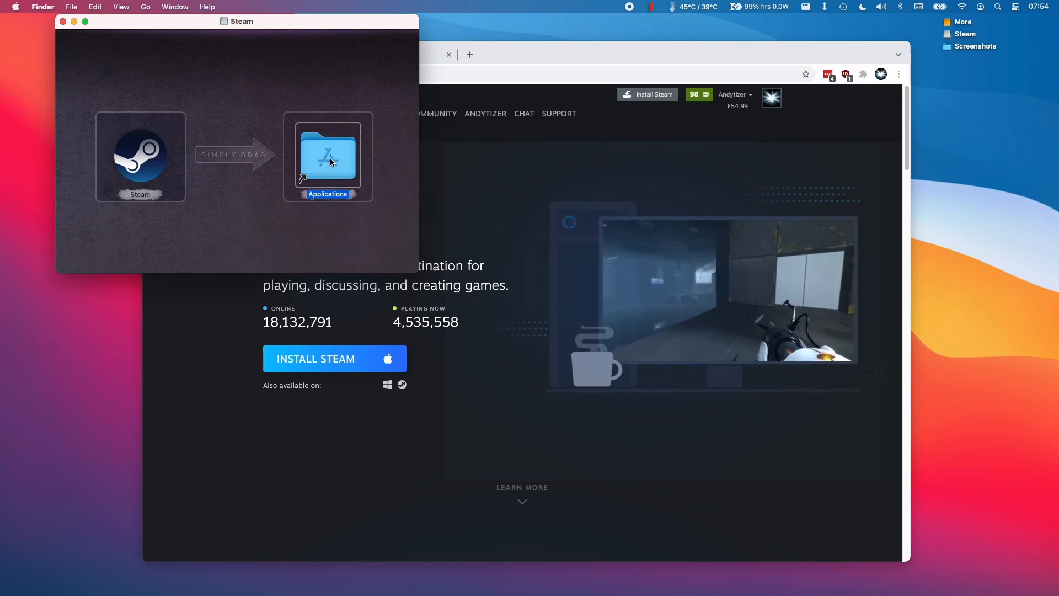
pyautogui.doubleClick(327, 155)
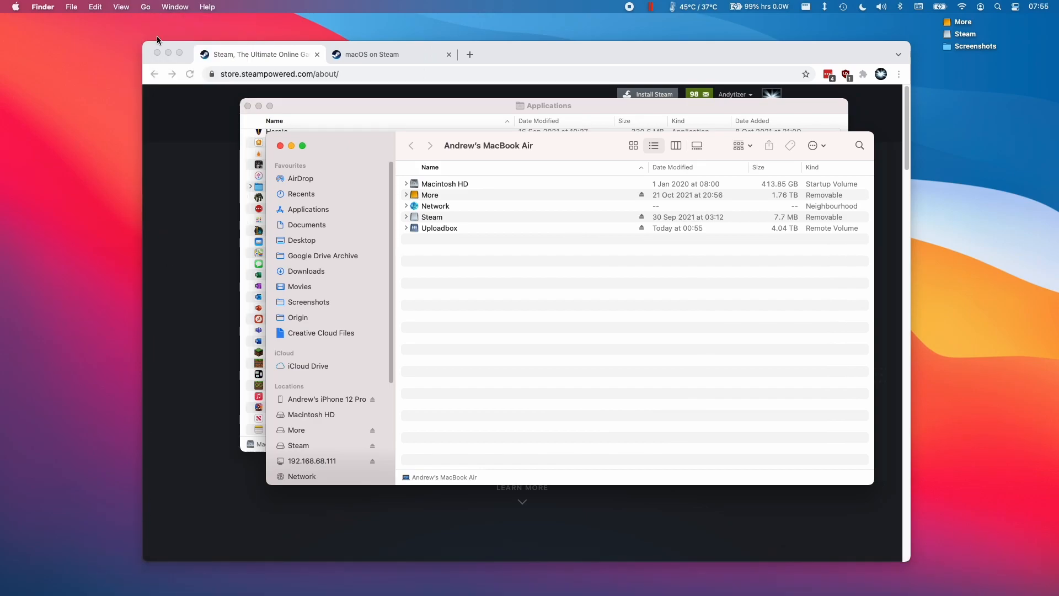
# Step: Launch the newly installed Steam app from the Applications folder
pyautogui.click(146, 6)
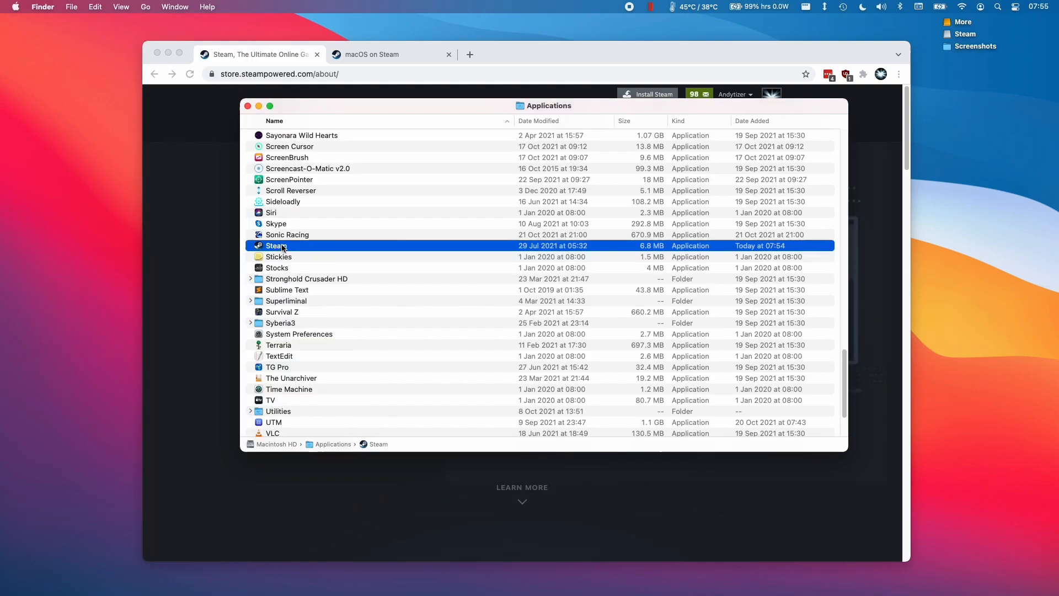
pyautogui.moveTo(330, 268)
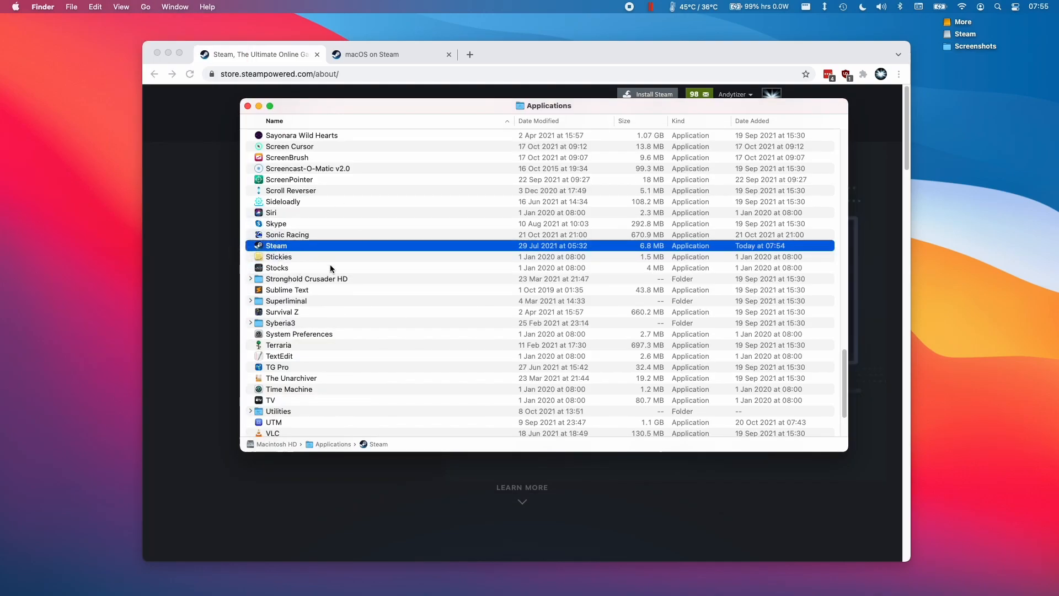
pyautogui.doubleClick(276, 245)
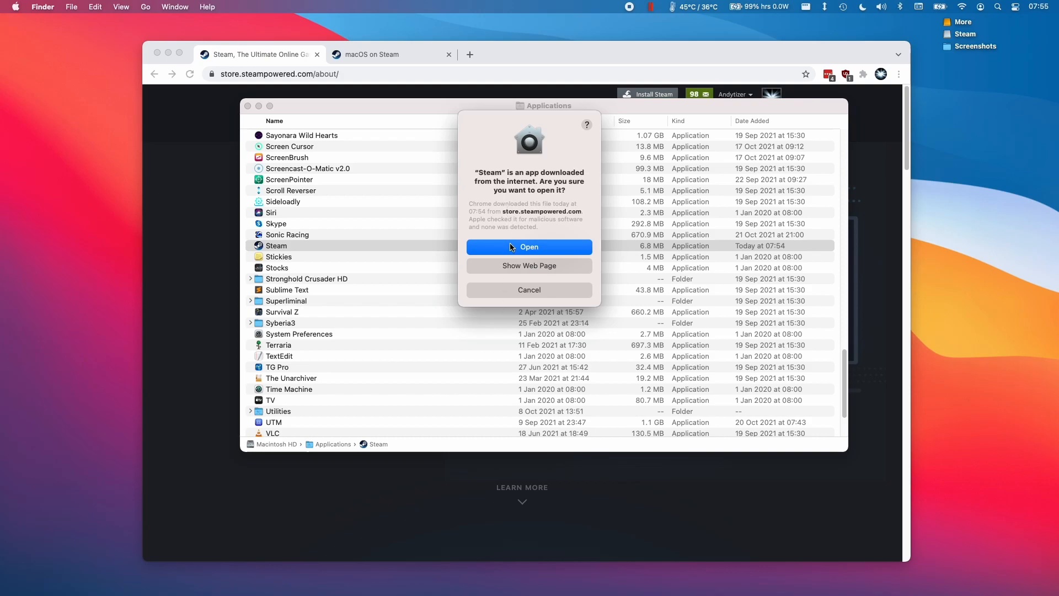
# Step: Confirm opening the downloaded app, glance at Create a New Account, and focus the Account name field
pyautogui.click(529, 247)
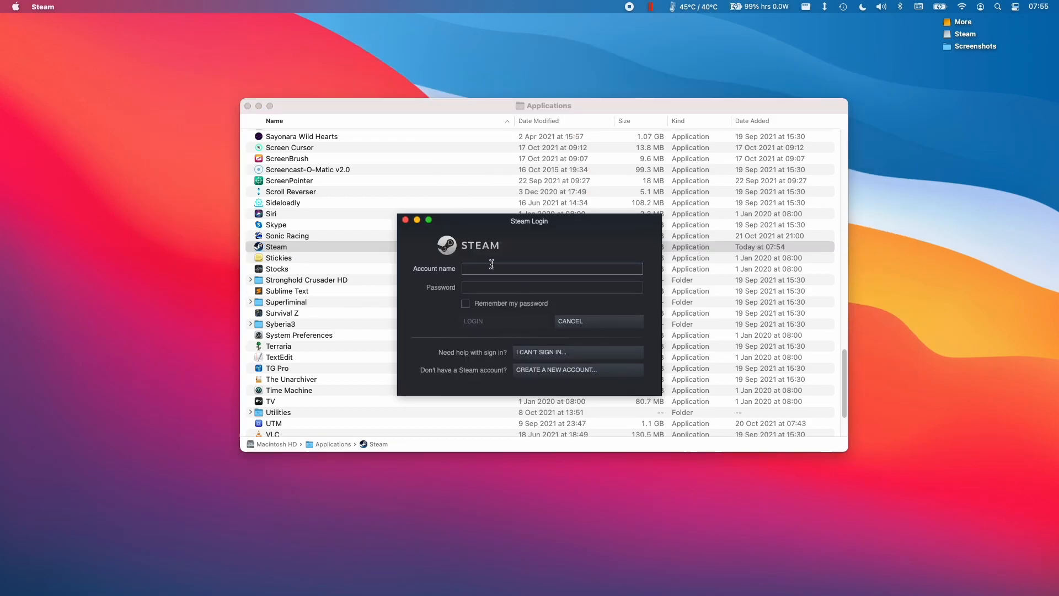
pyautogui.click(552, 268)
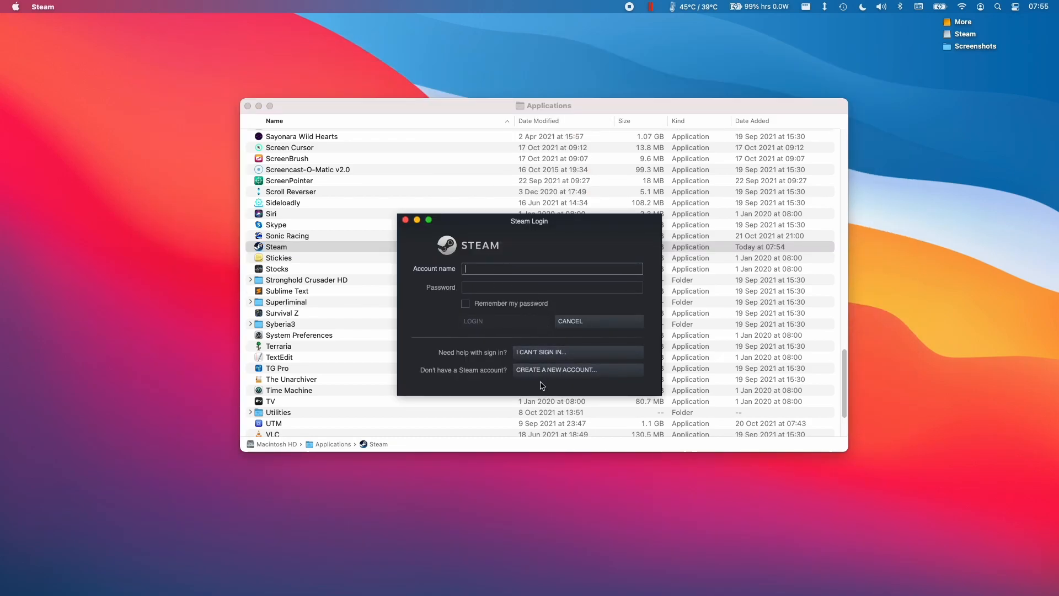
pyautogui.click(556, 370)
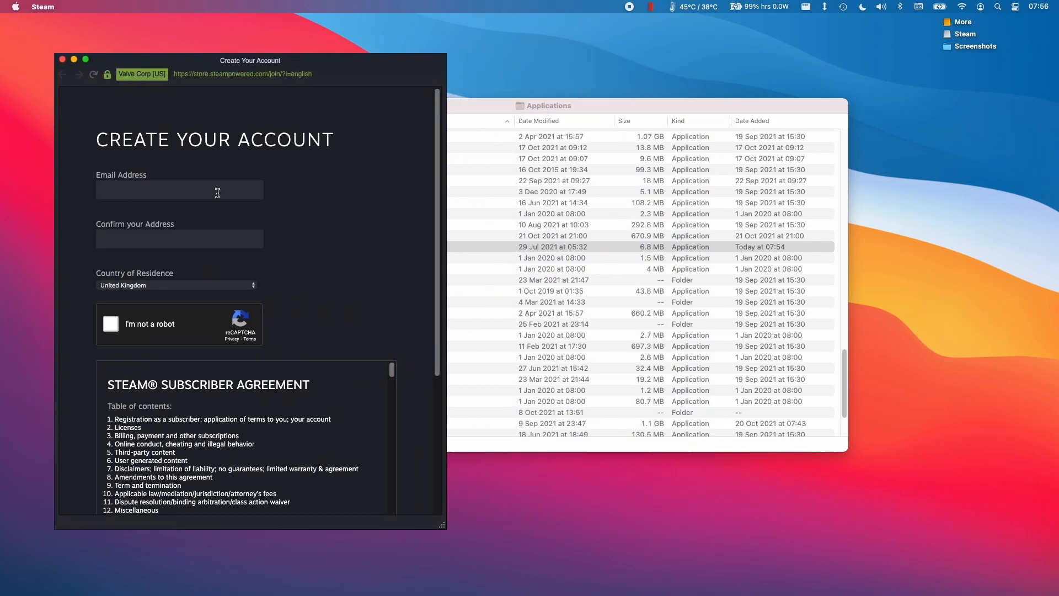
pyautogui.scroll(-3)
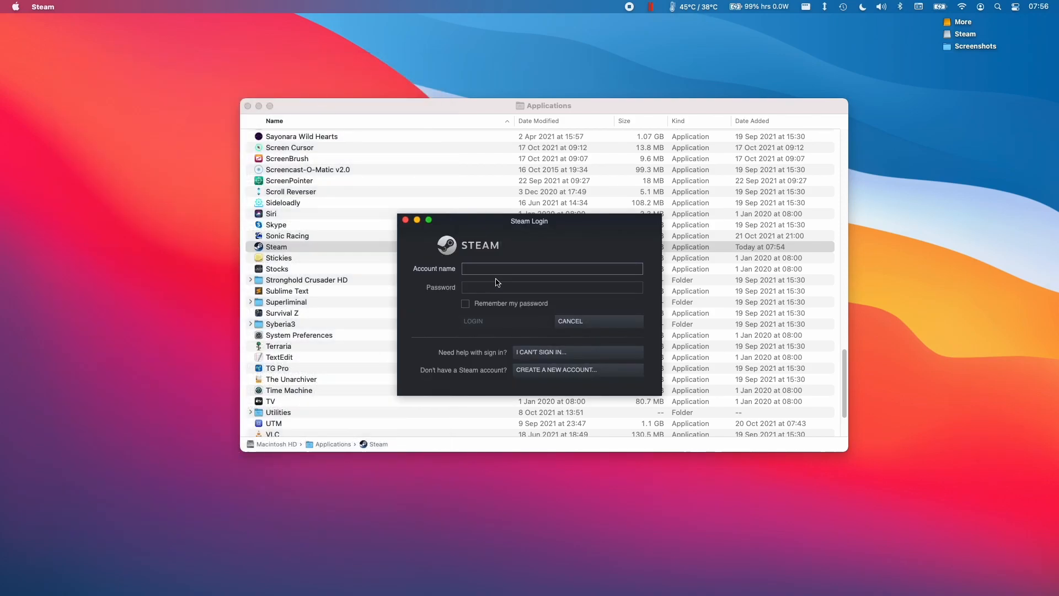
pyautogui.click(550, 268)
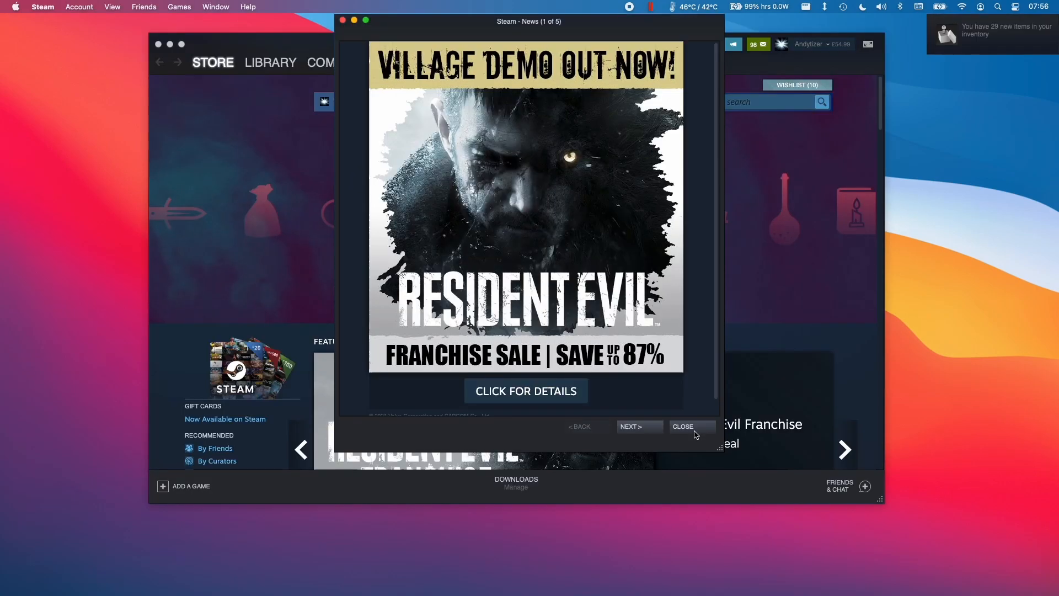
# Step: Dismiss the Resident Evil news pop-up and show the game library home page
pyautogui.click(682, 426)
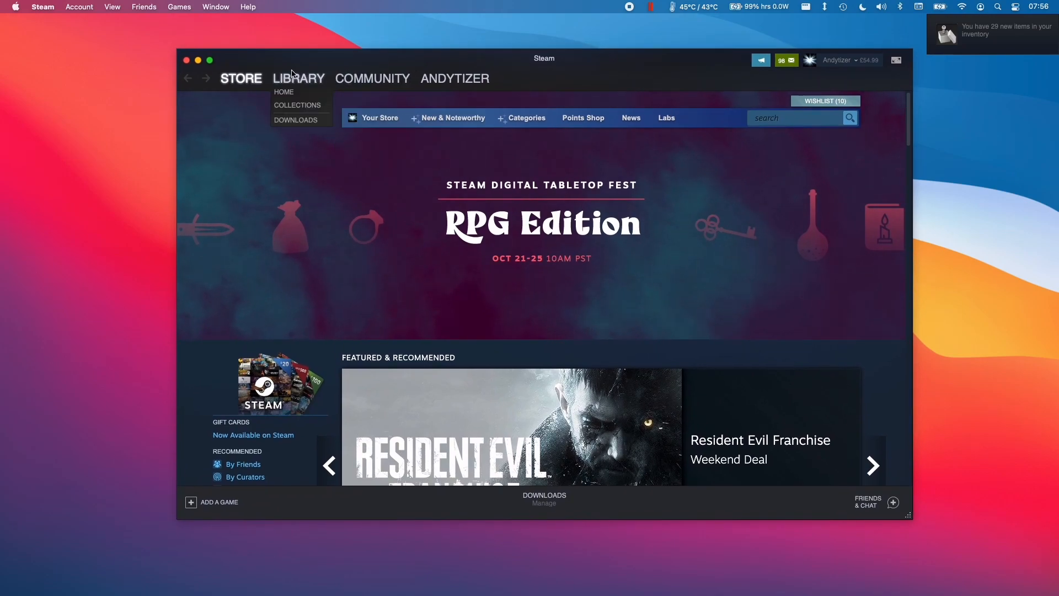
pyautogui.click(283, 92)
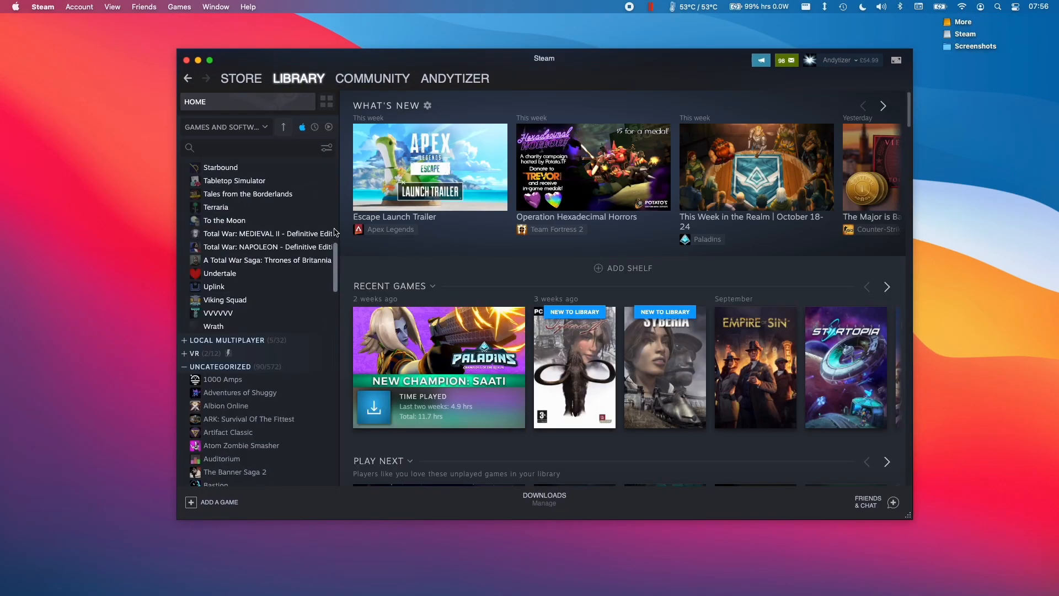
pyautogui.click(302, 127)
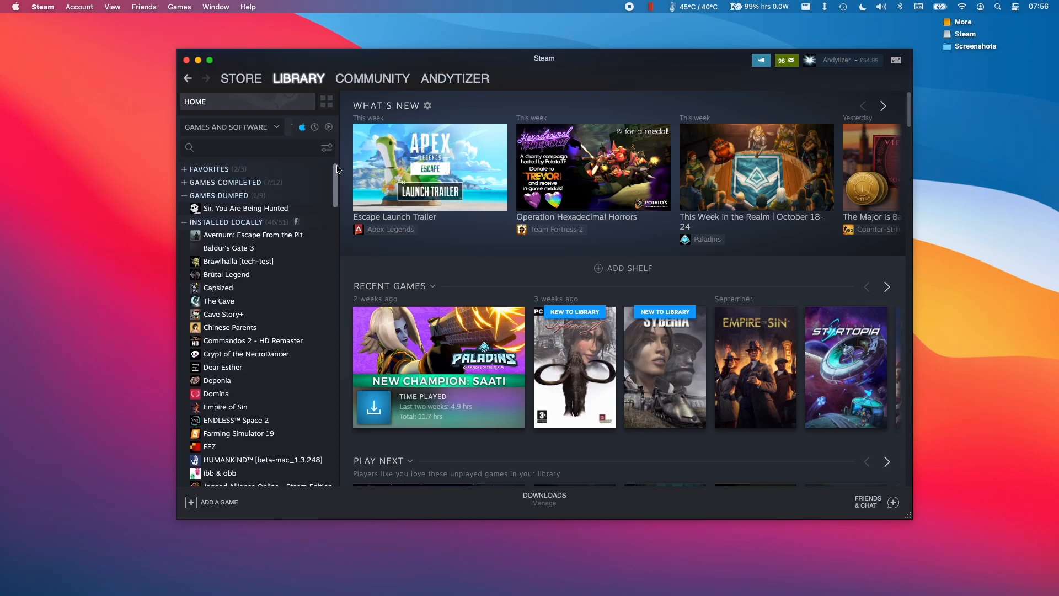
pyautogui.moveTo(326, 213)
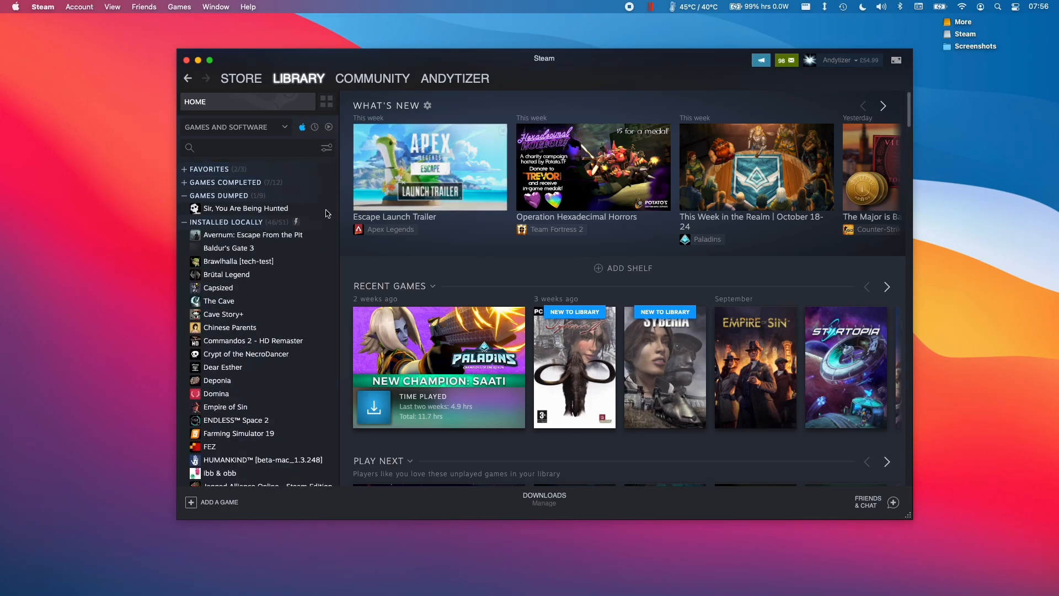
pyautogui.click(242, 77)
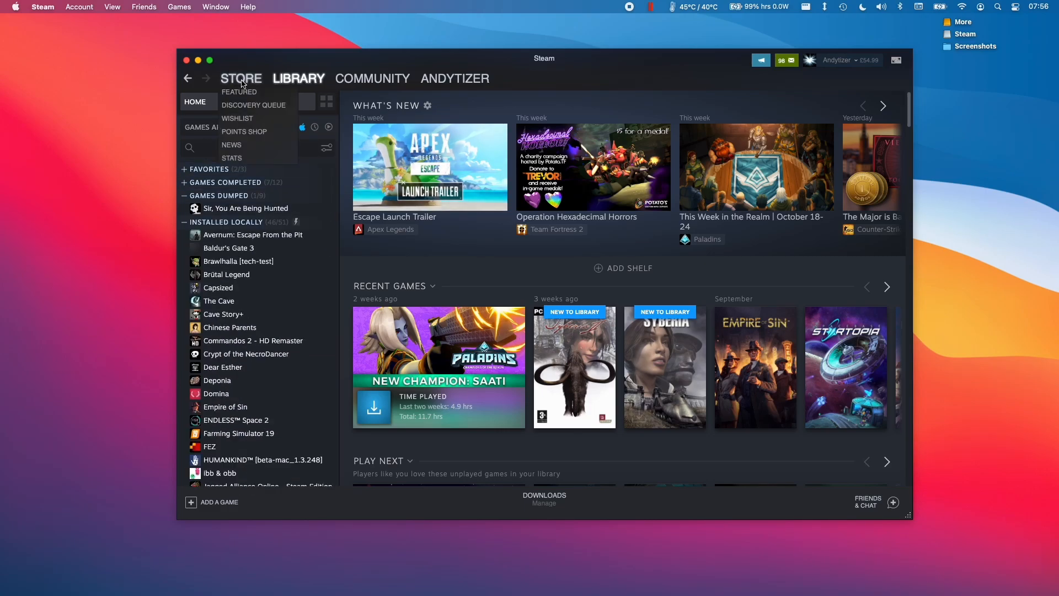
# Step: Add the Farming Simulator 22 - Year 1 Bundle from Top Sellers to the cart and return to the library
pyautogui.click(240, 78)
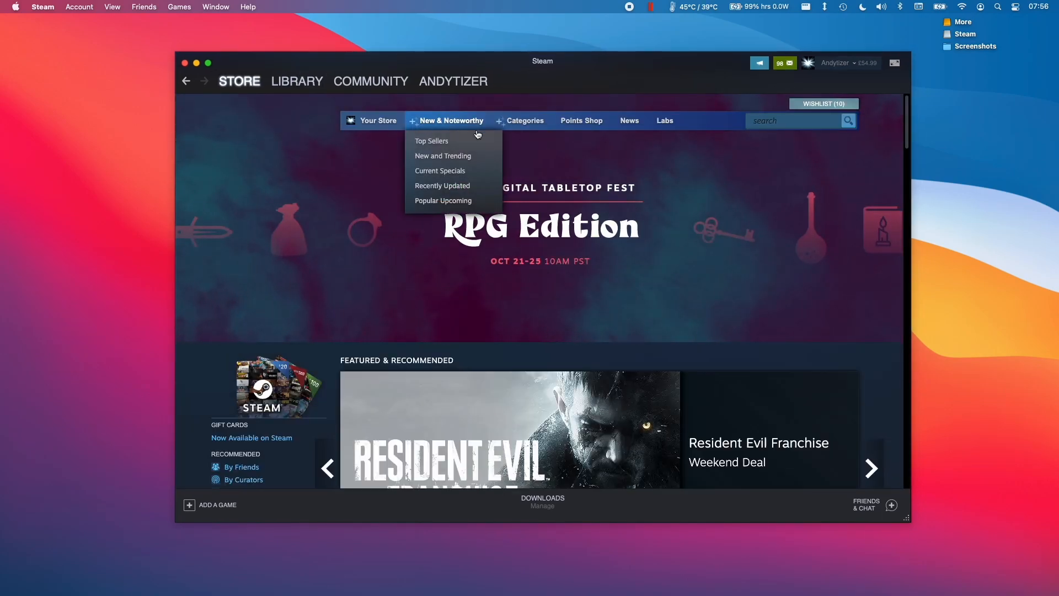
pyautogui.click(524, 120)
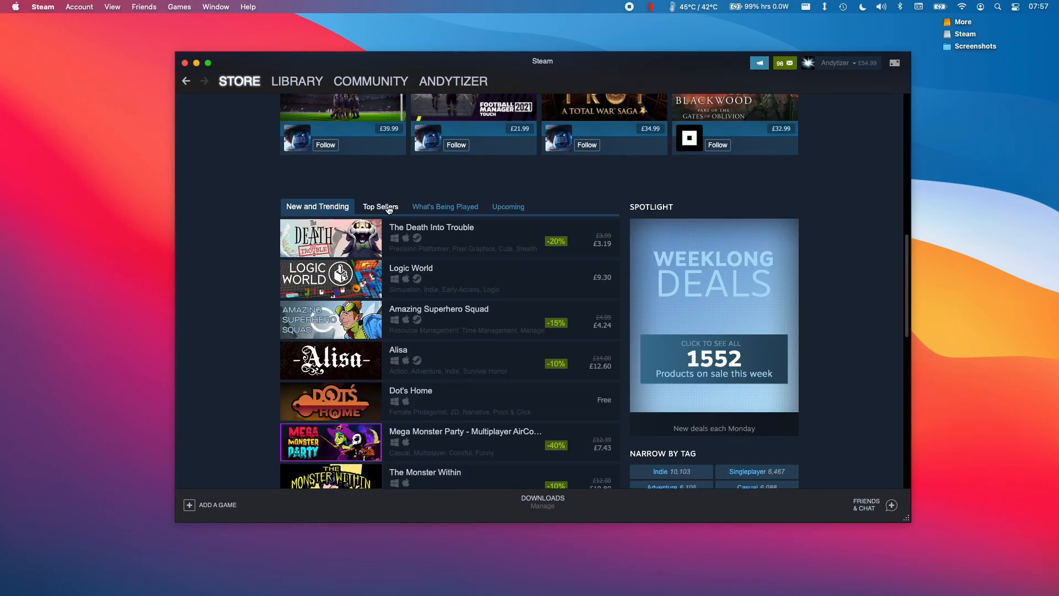
pyautogui.click(380, 206)
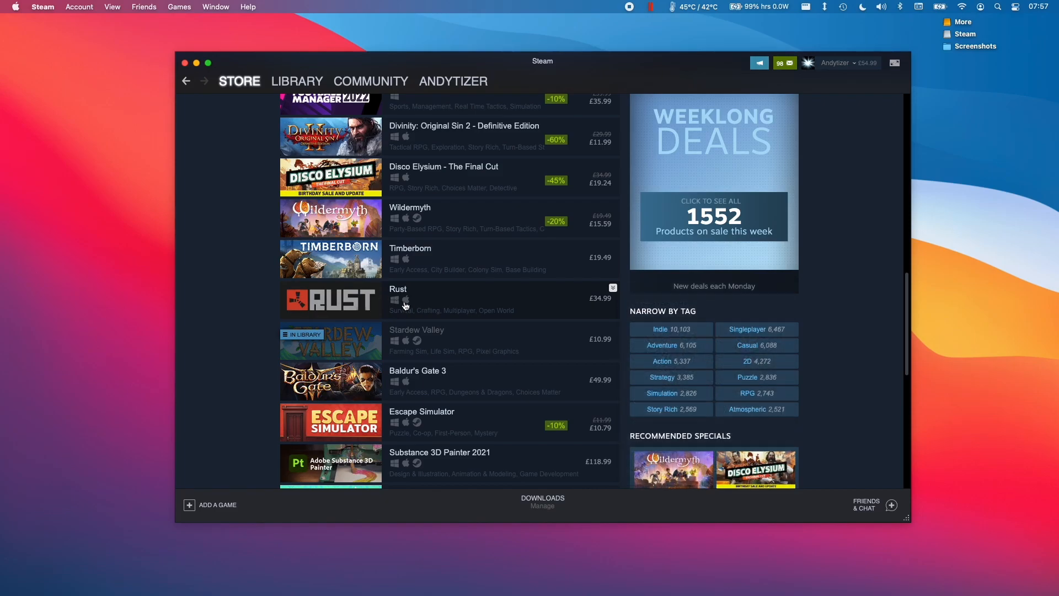
pyautogui.moveTo(405, 305)
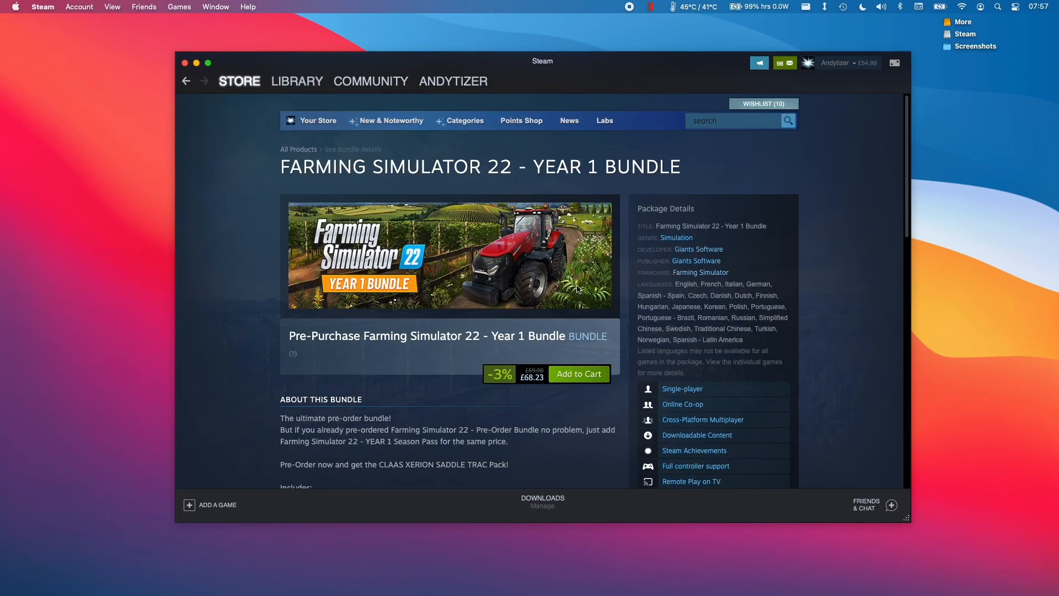
pyautogui.click(577, 374)
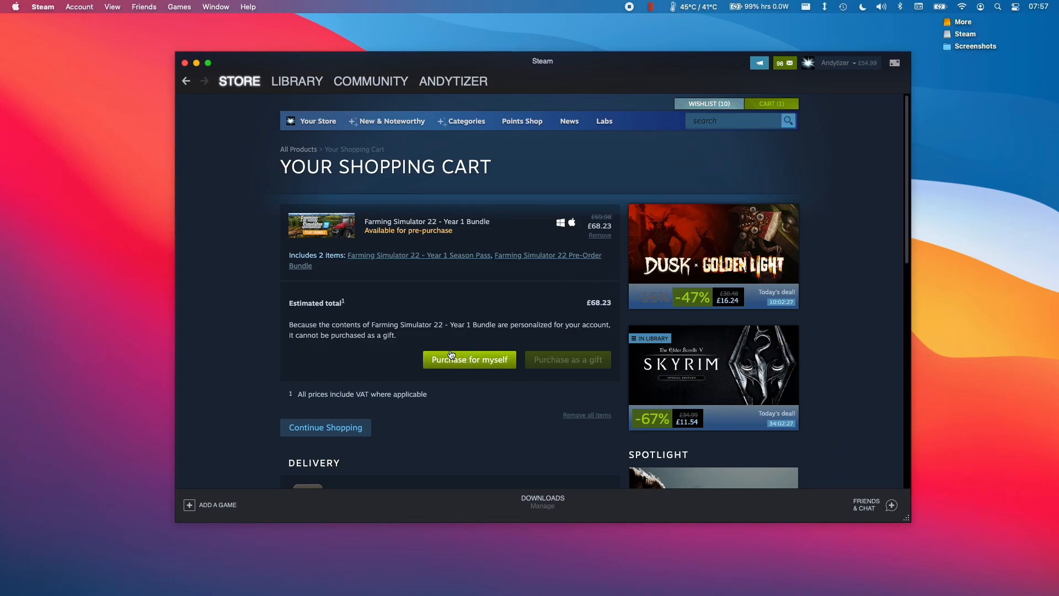
pyautogui.click(296, 80)
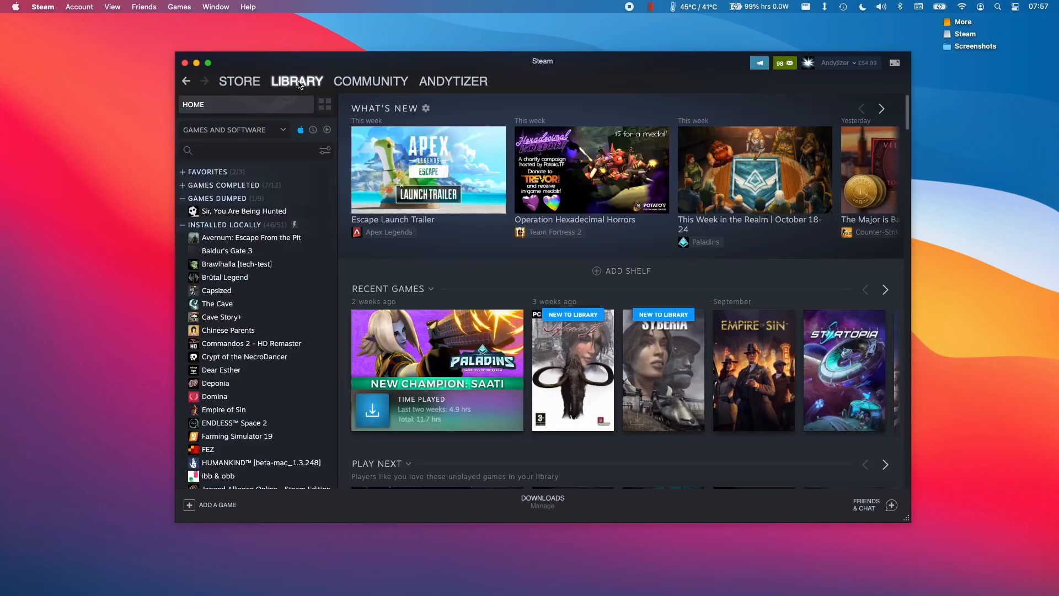
# Step: Select Bastion from the Uncategorized games to show its not-yet-installed library page
pyautogui.scroll(-3)
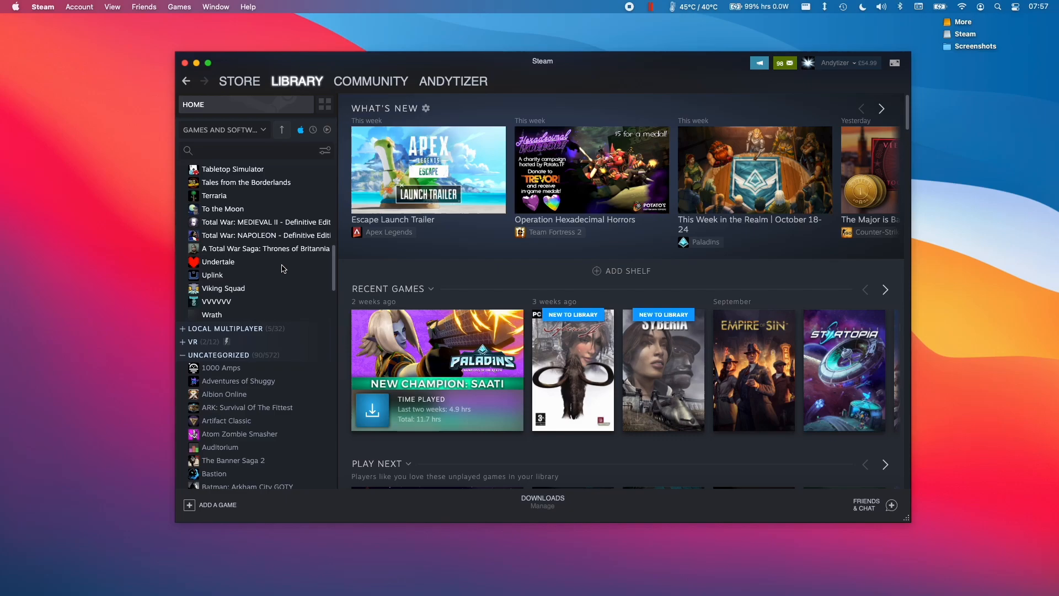
pyautogui.scroll(-3)
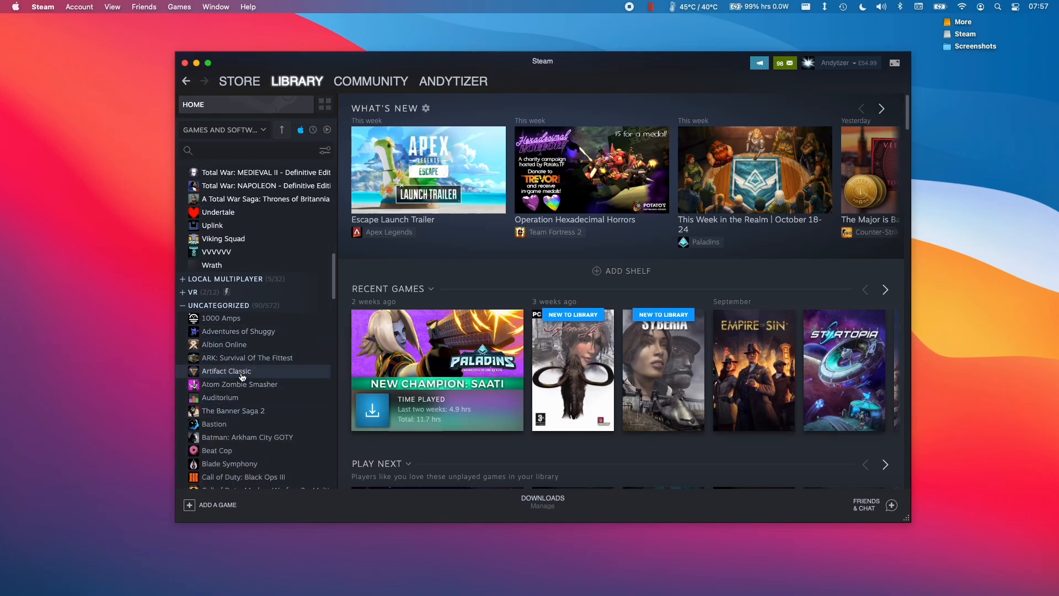
pyautogui.scroll(-3)
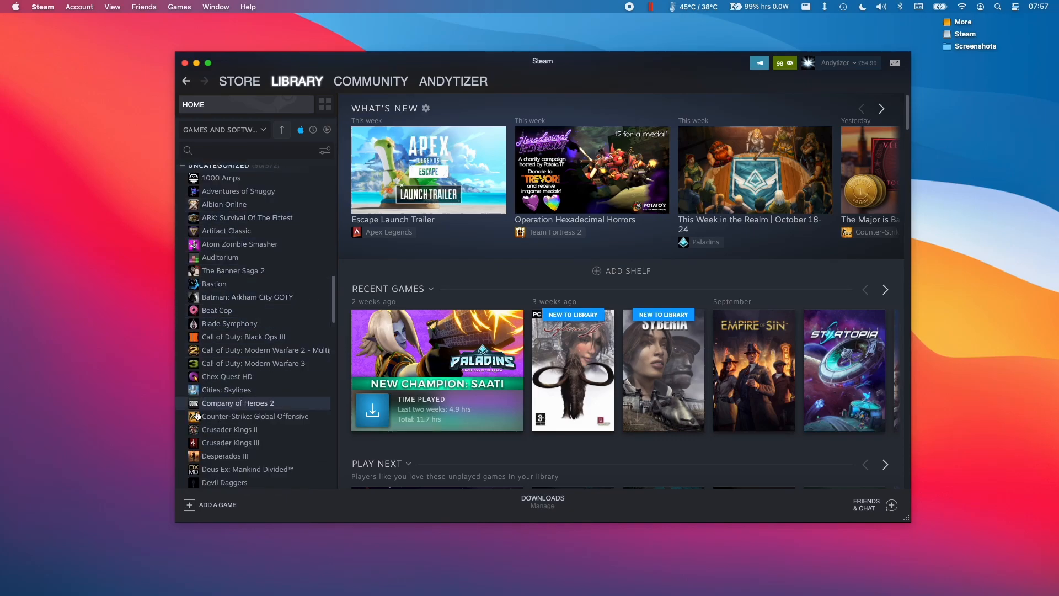
pyautogui.moveTo(231, 283)
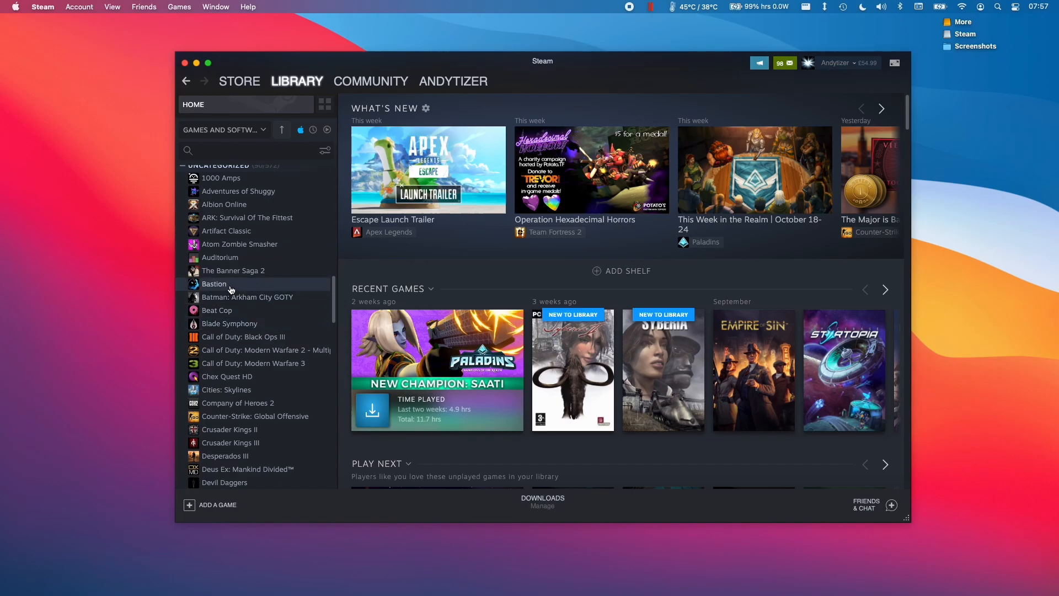
pyautogui.click(215, 283)
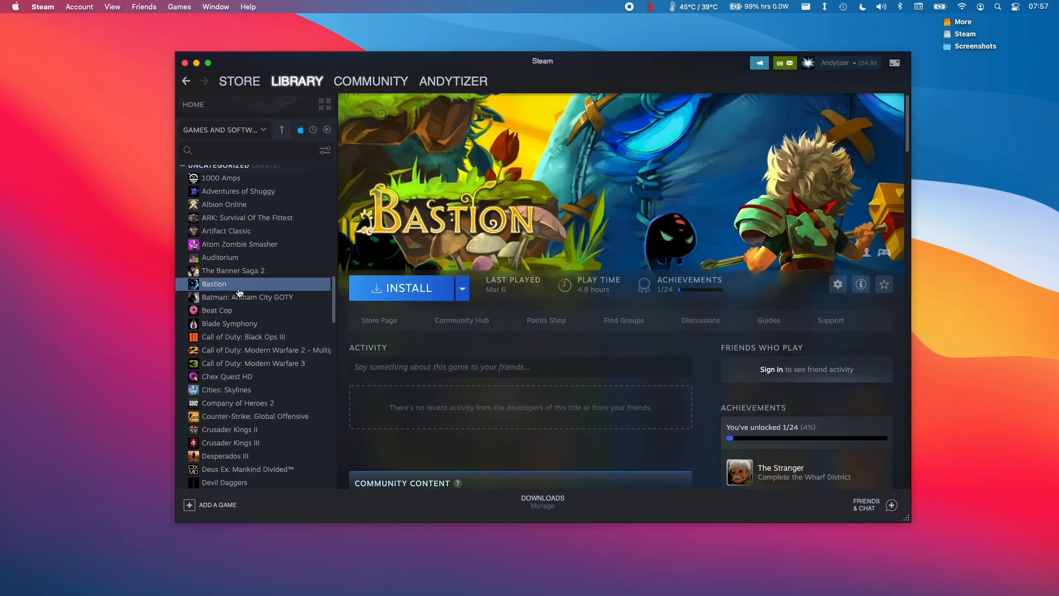
# Step: Install Bastion at the default location, starting its 1,023.16 MB download
pyautogui.click(405, 288)
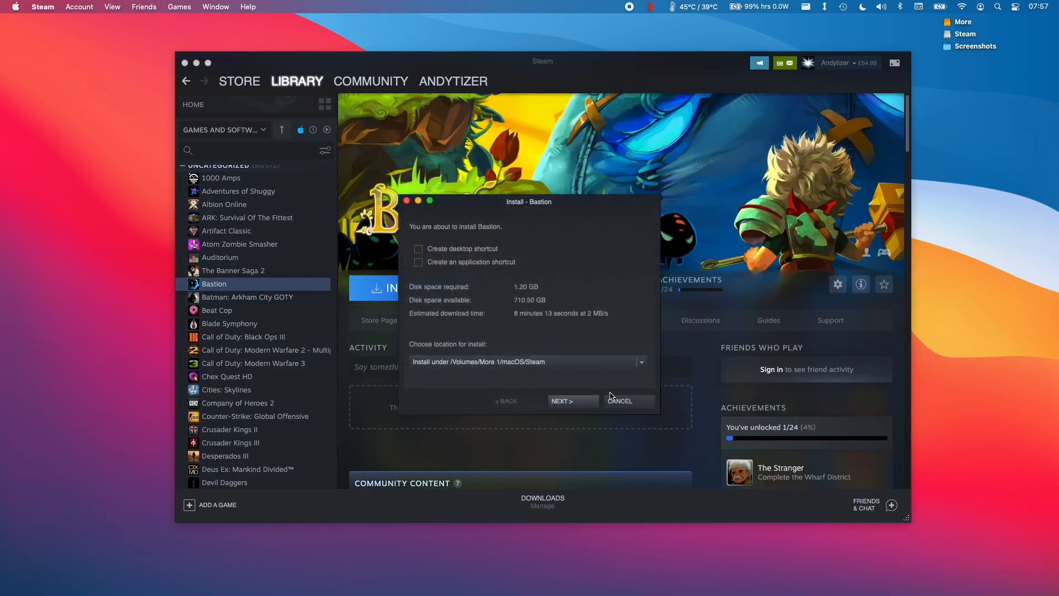
pyautogui.click(573, 401)
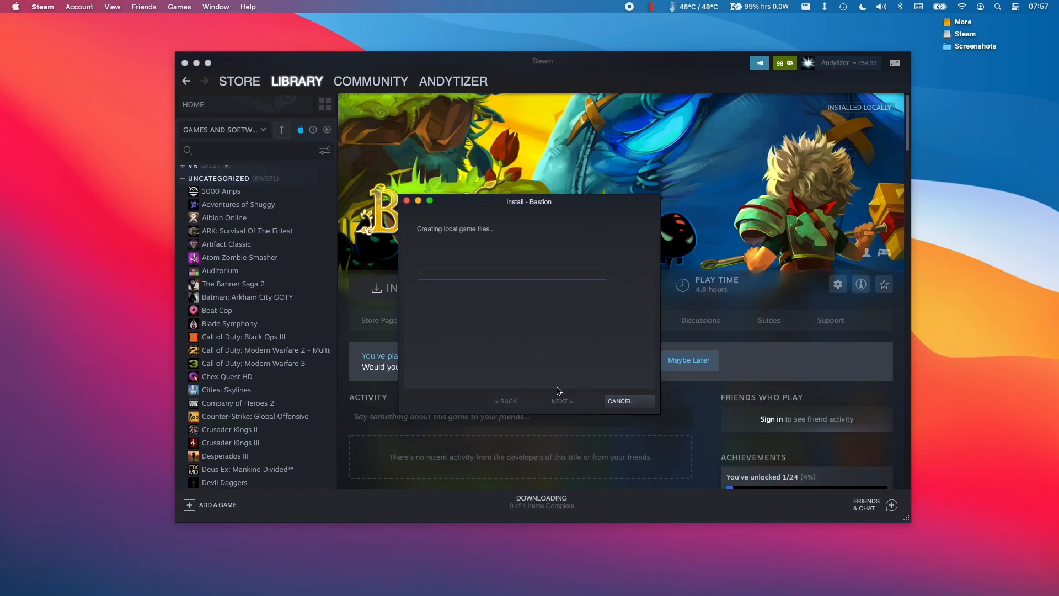
pyautogui.click(561, 401)
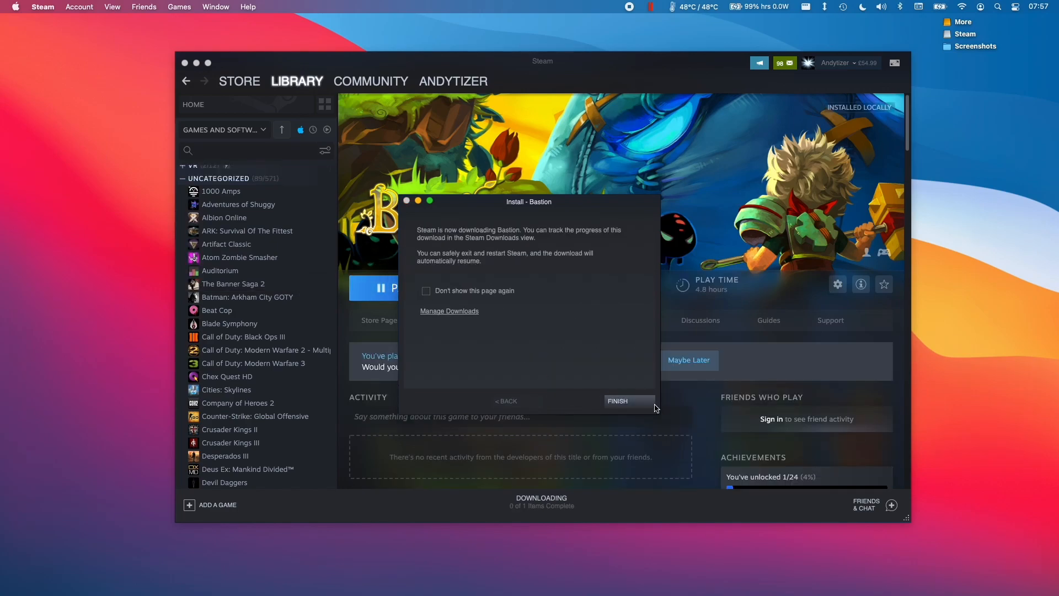
pyautogui.click(617, 400)
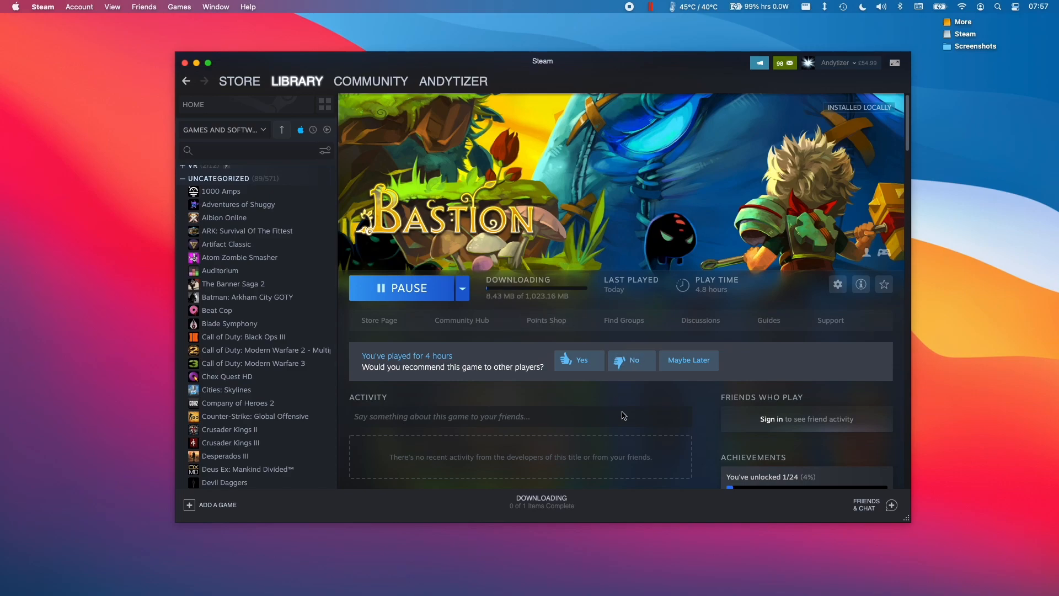